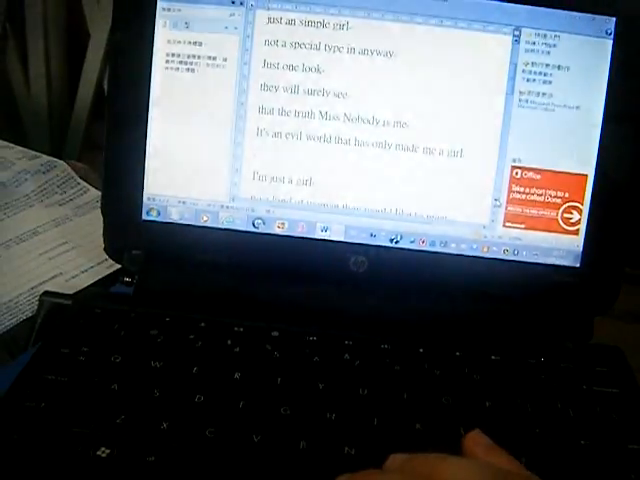
scroll(down, 3)
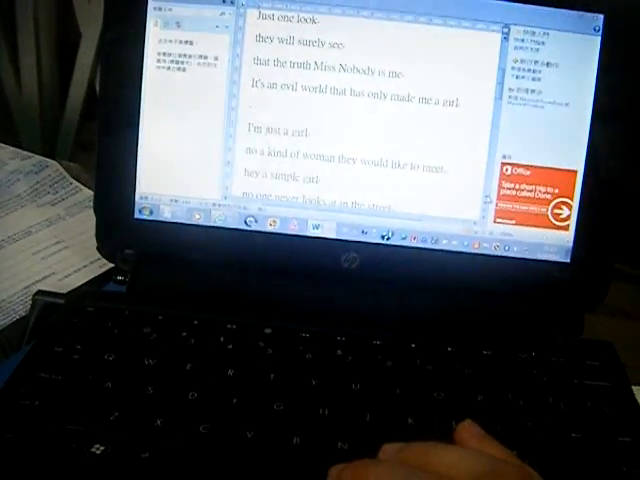
scroll(down, 3)
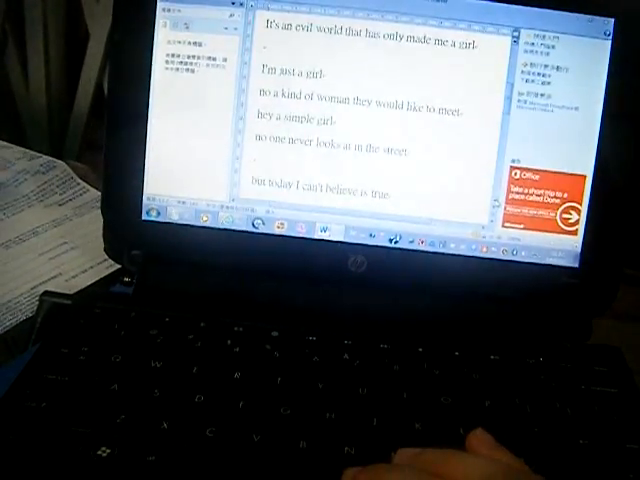